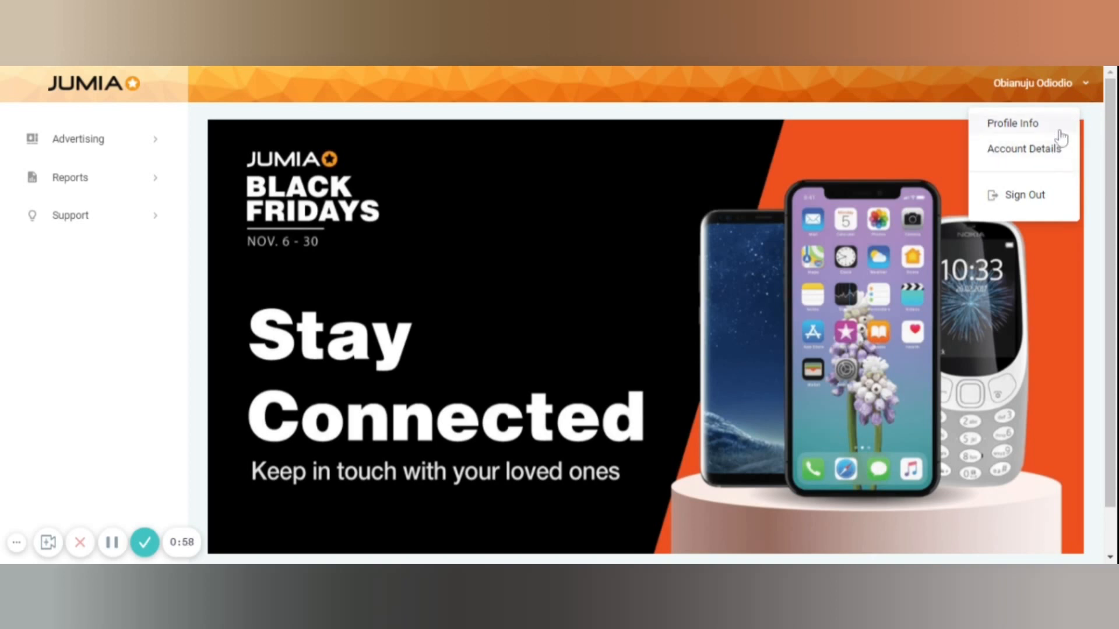
{"action": "mouse_move", "coordinate": [1067, 114]}
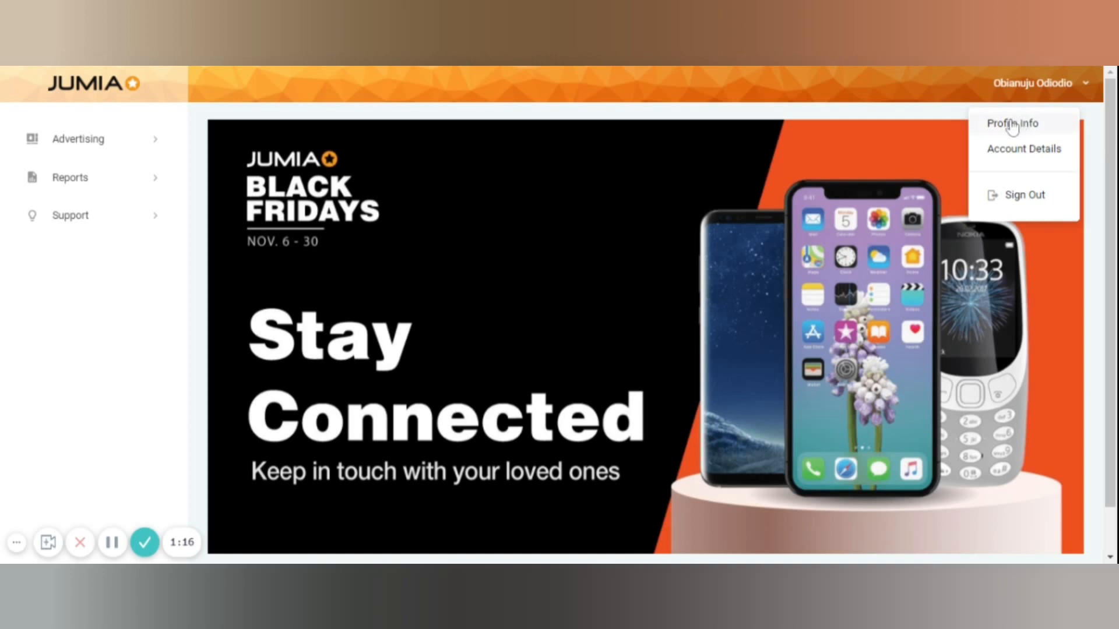
Open the Profile Info page from the account dropdown.
{"action": "left_click", "coordinate": [1011, 123]}
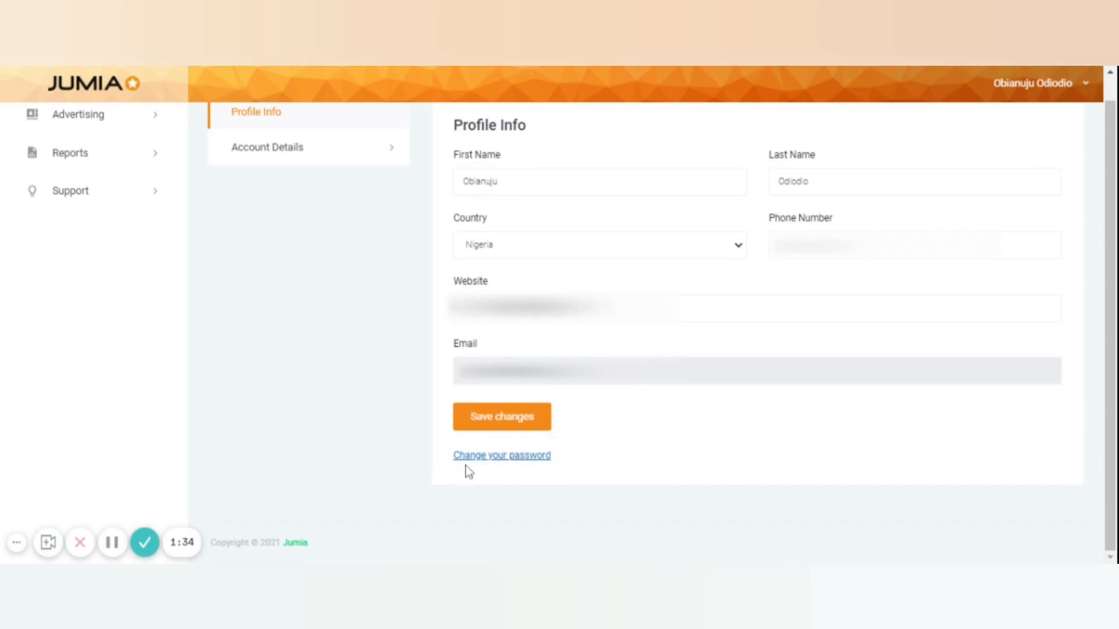
{"action": "mouse_move", "coordinate": [497, 470]}
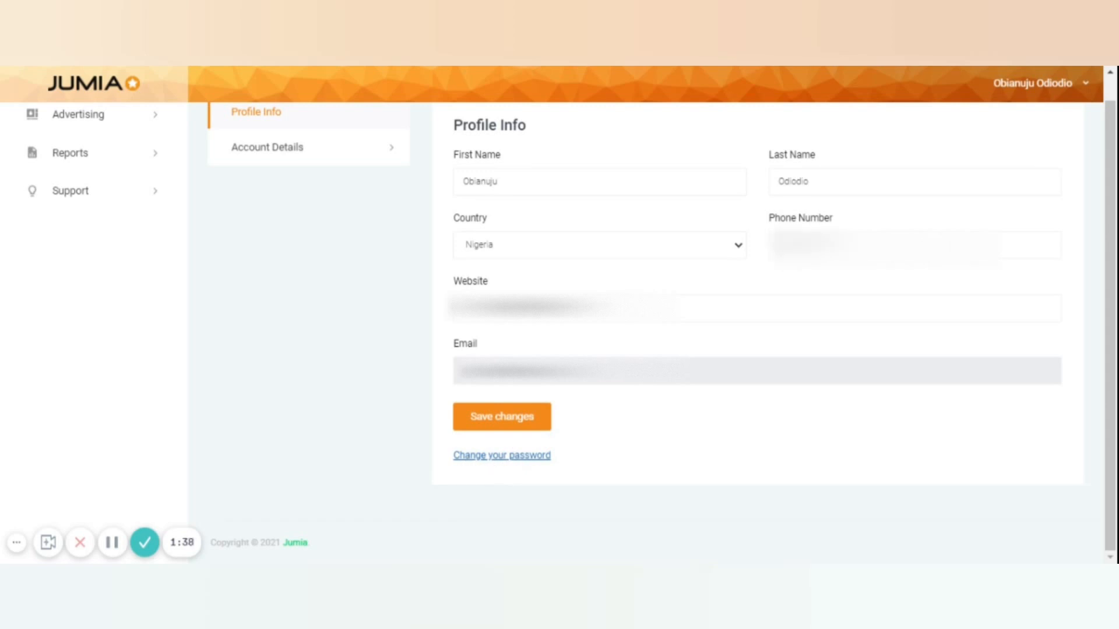
{"action": "mouse_move", "coordinate": [560, 470]}
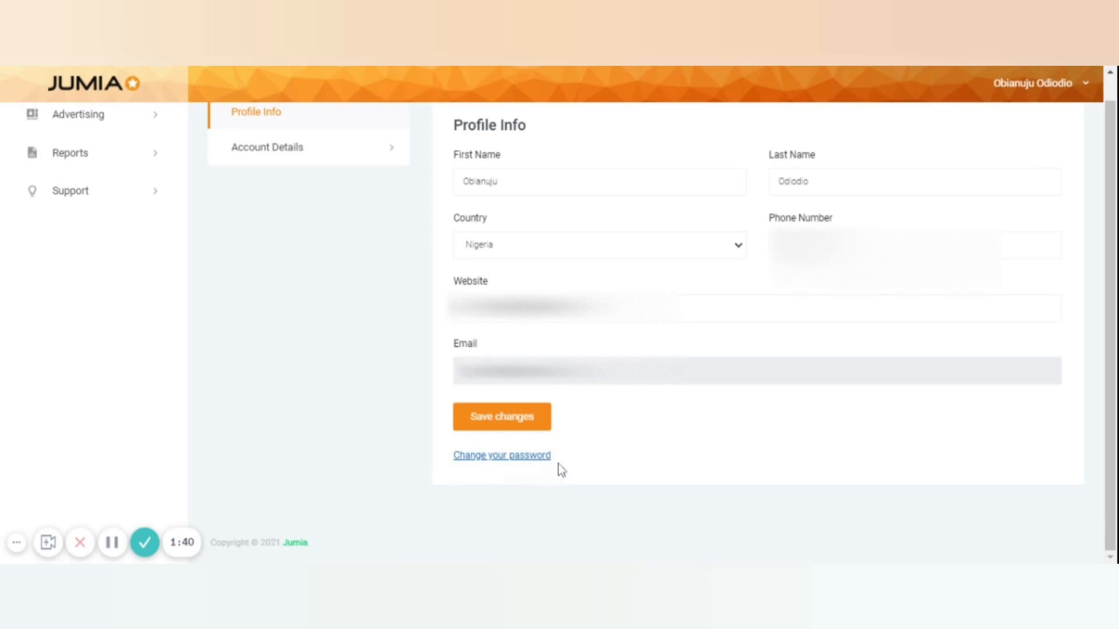
{"action": "mouse_move", "coordinate": [638, 426]}
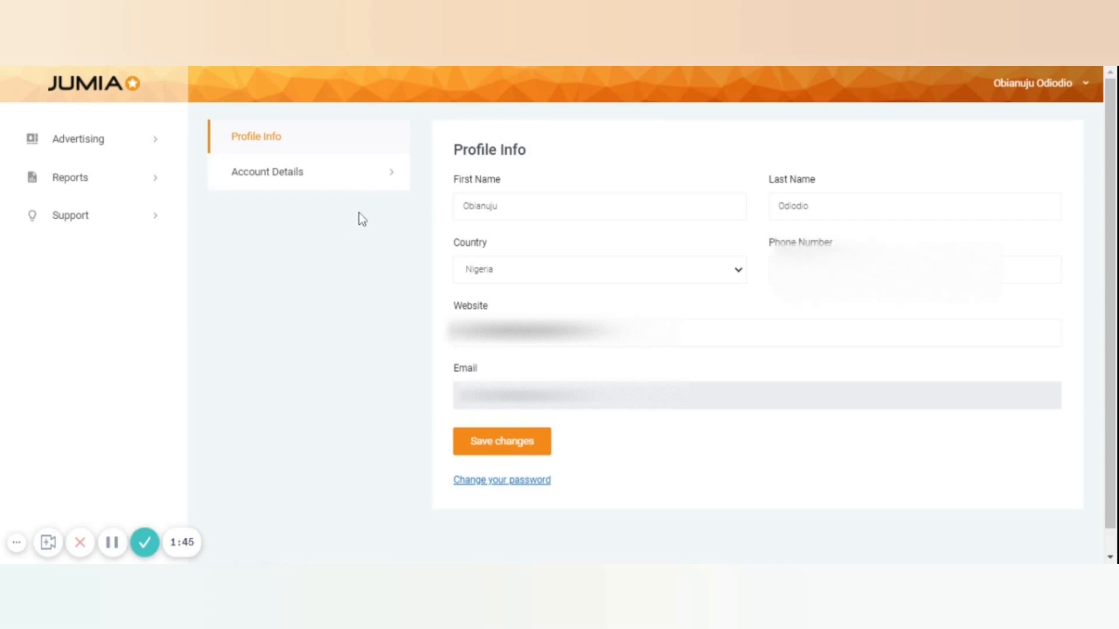
Expand Account Details in the settings sidebar to show Company Info, Company Address and Payout Details.
{"action": "left_click", "coordinate": [267, 171]}
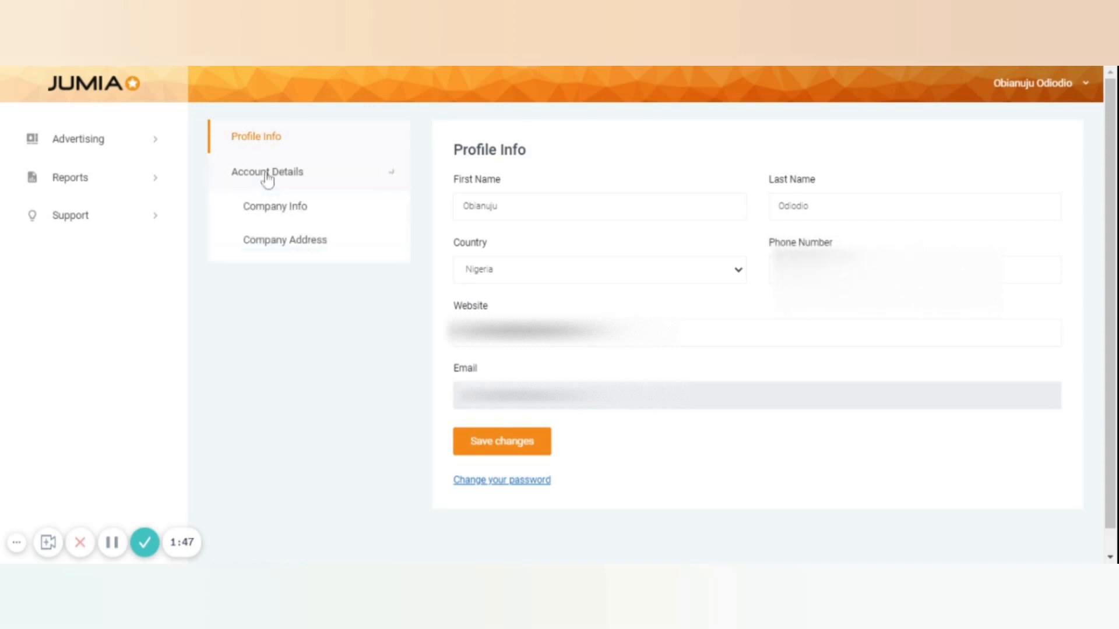
{"action": "left_click", "coordinate": [267, 172]}
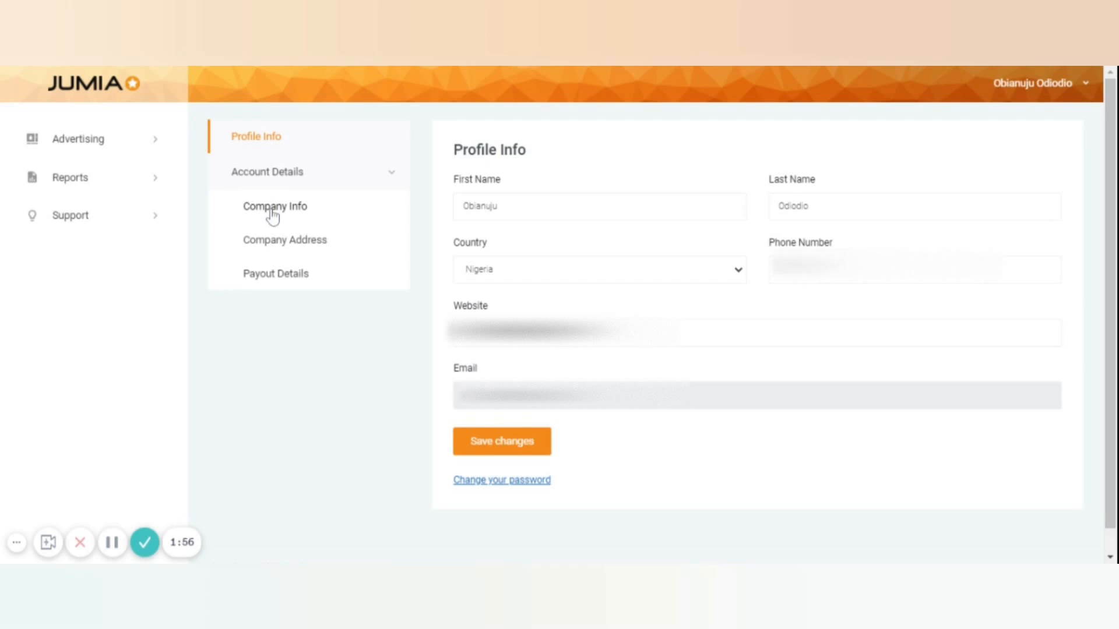
Open Company Info and select the existing Company Name text to clear it.
{"action": "left_click", "coordinate": [274, 206]}
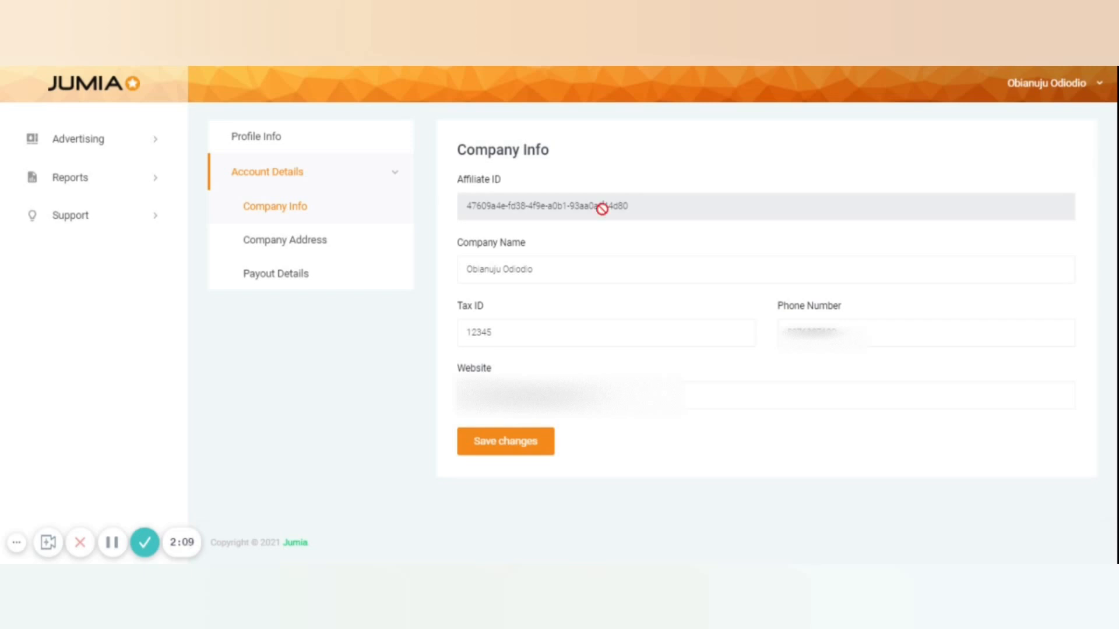
{"action": "left_click_drag", "start_coordinate": [566, 206], "coordinate": [621, 207]}
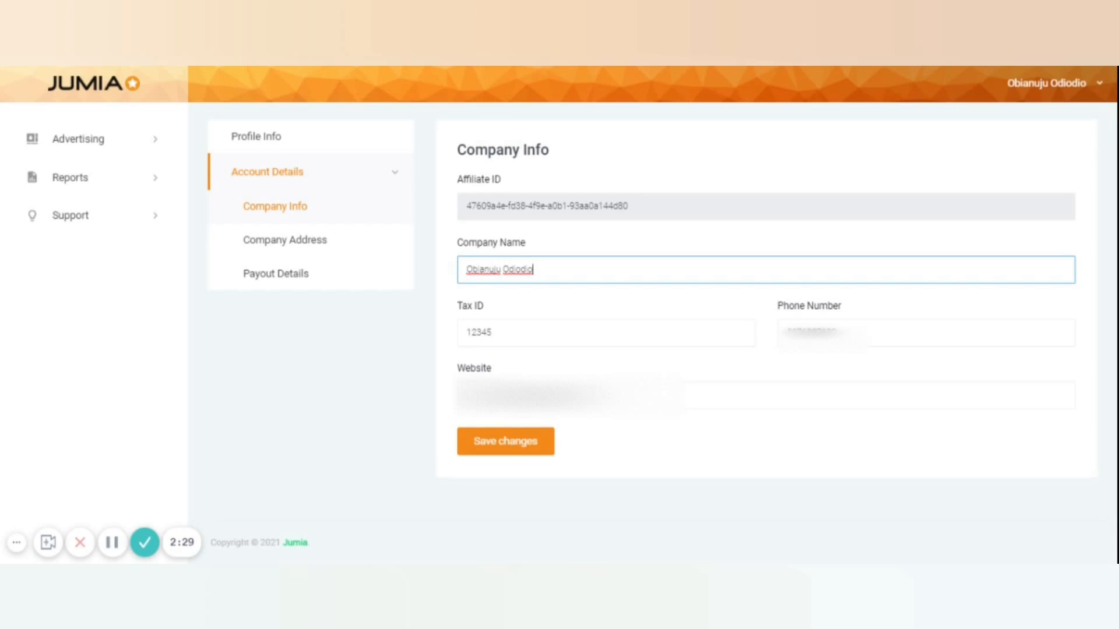
{"action": "key", "text": "ctrl+a"}
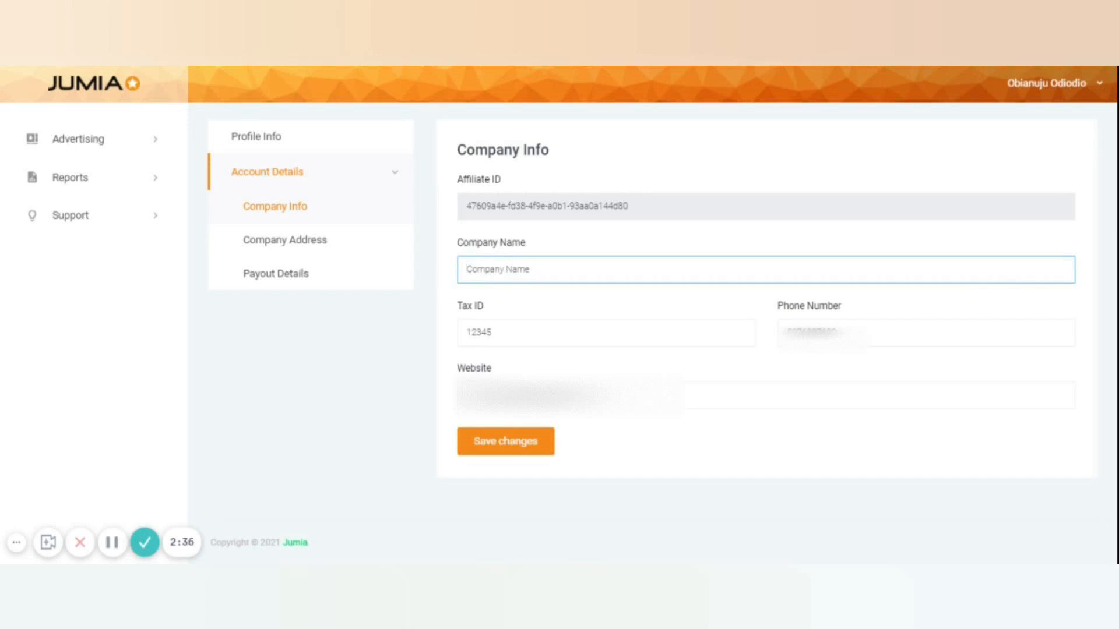
{"action": "left_click", "coordinate": [606, 333]}
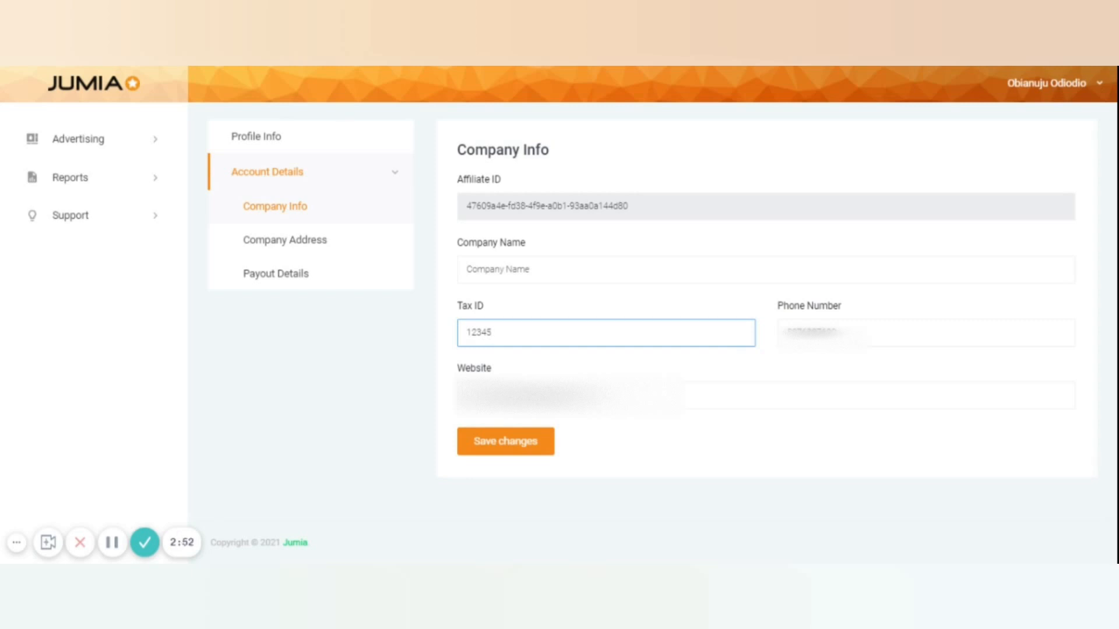
{"action": "left_click", "coordinate": [605, 333]}
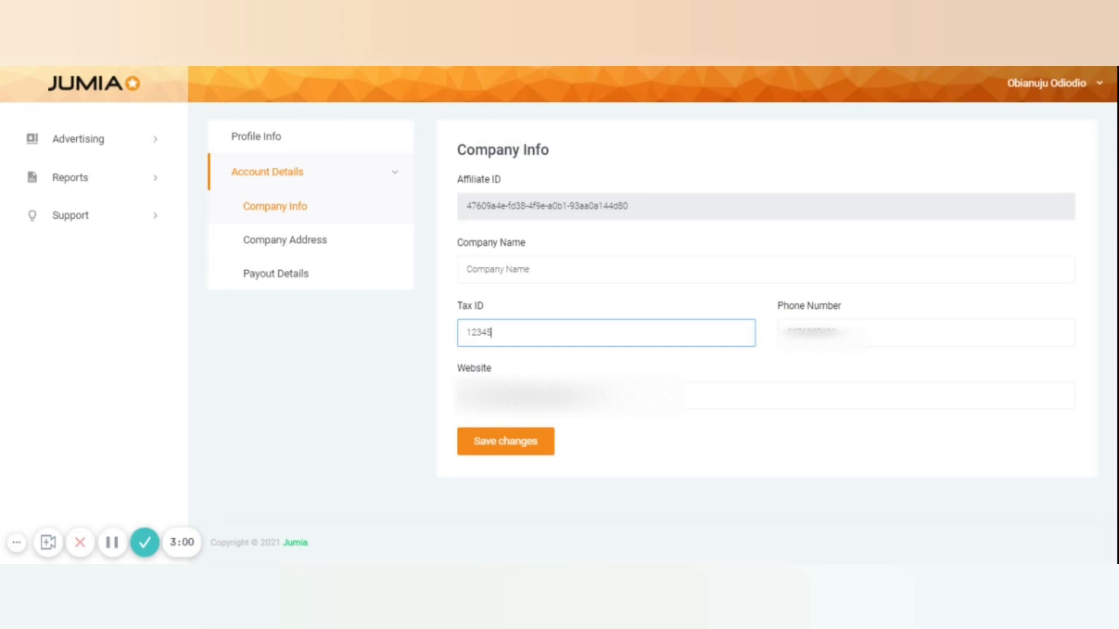
{"action": "mouse_move", "coordinate": [735, 430]}
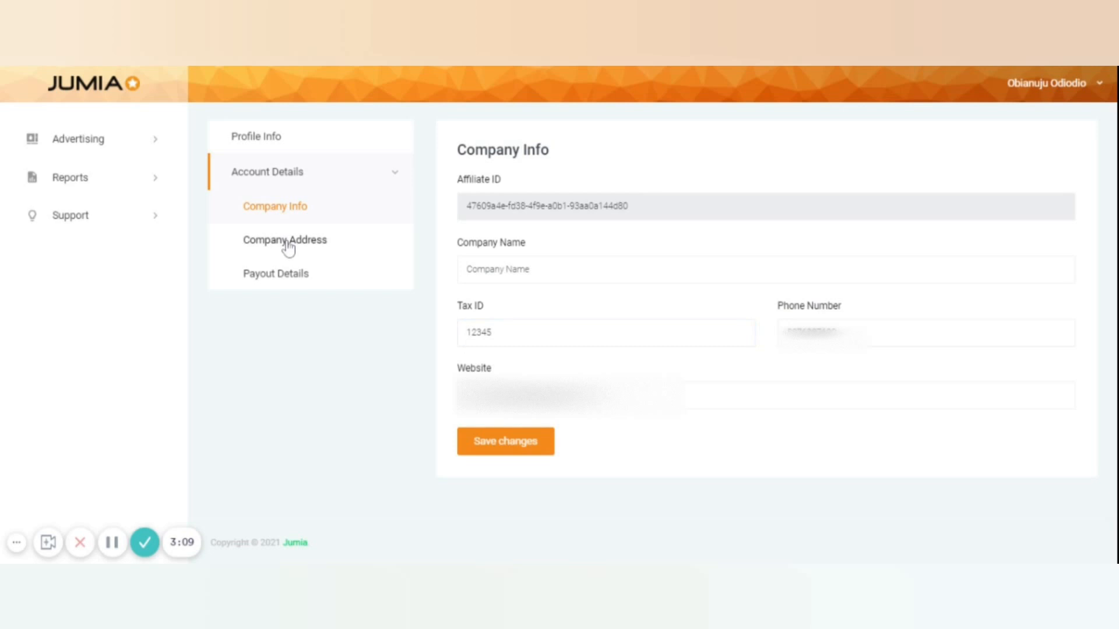
{"action": "left_click", "coordinate": [284, 239]}
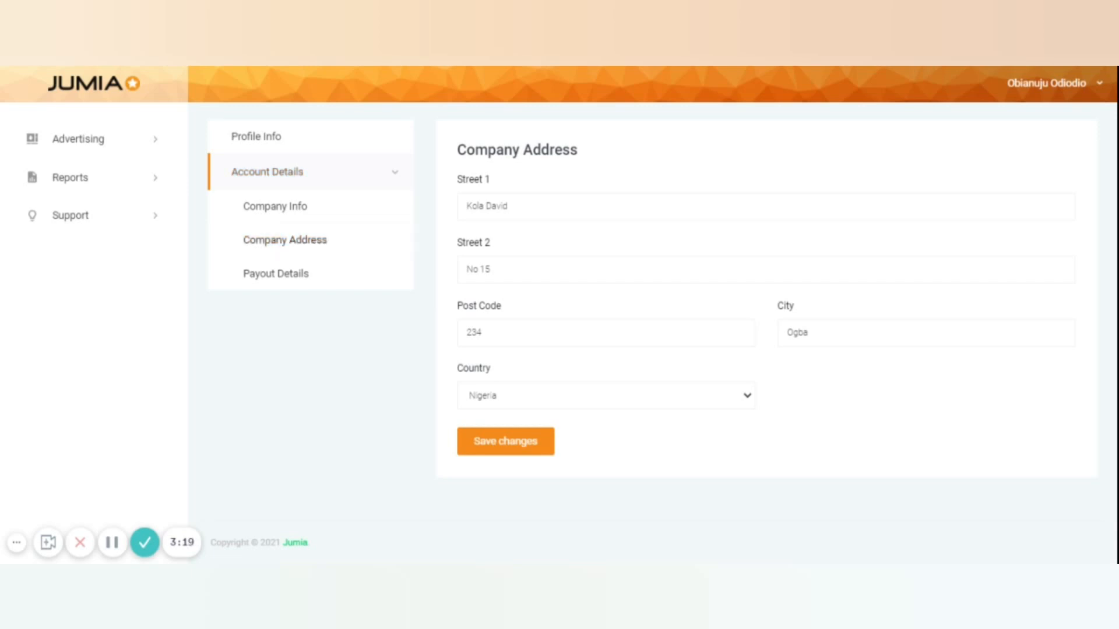
{"action": "left_click", "coordinate": [285, 239]}
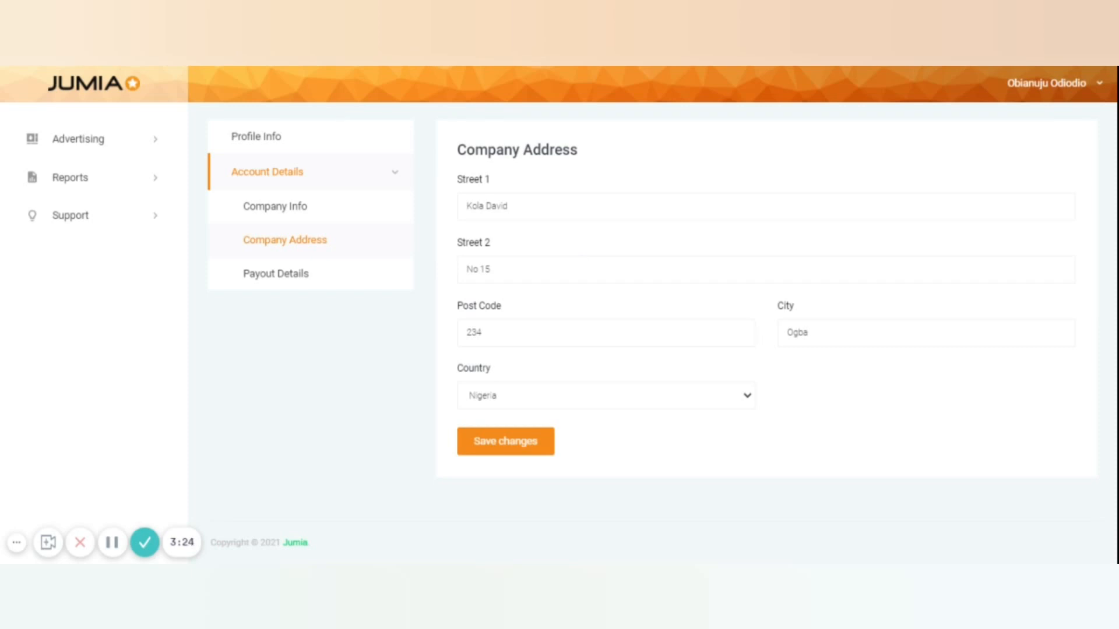
{"action": "left_click", "coordinate": [765, 206]}
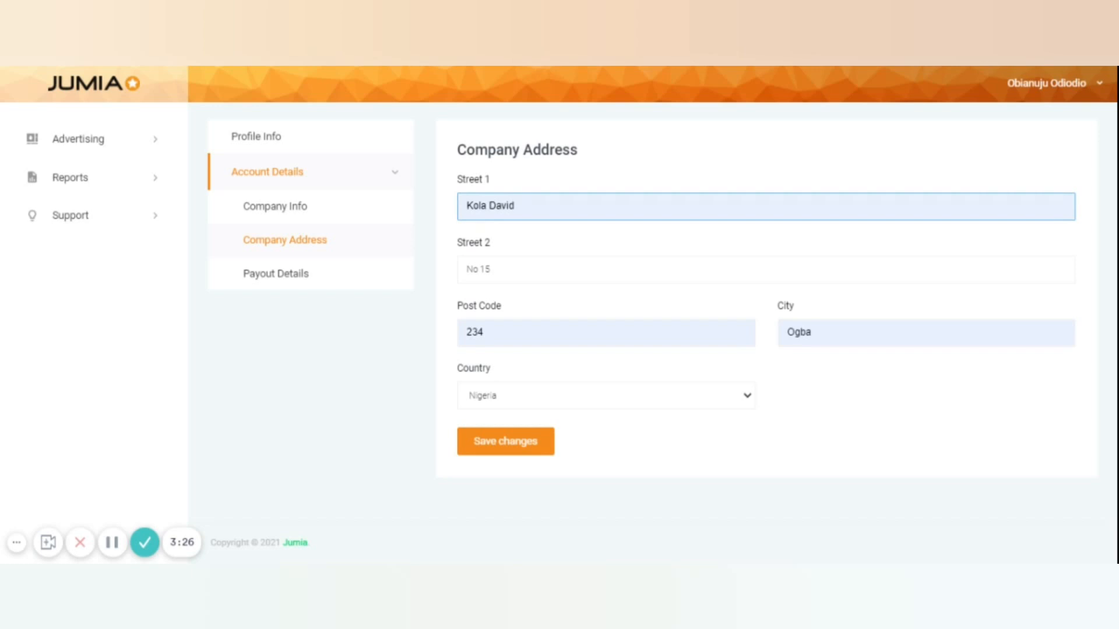
{"action": "left_click", "coordinate": [765, 269]}
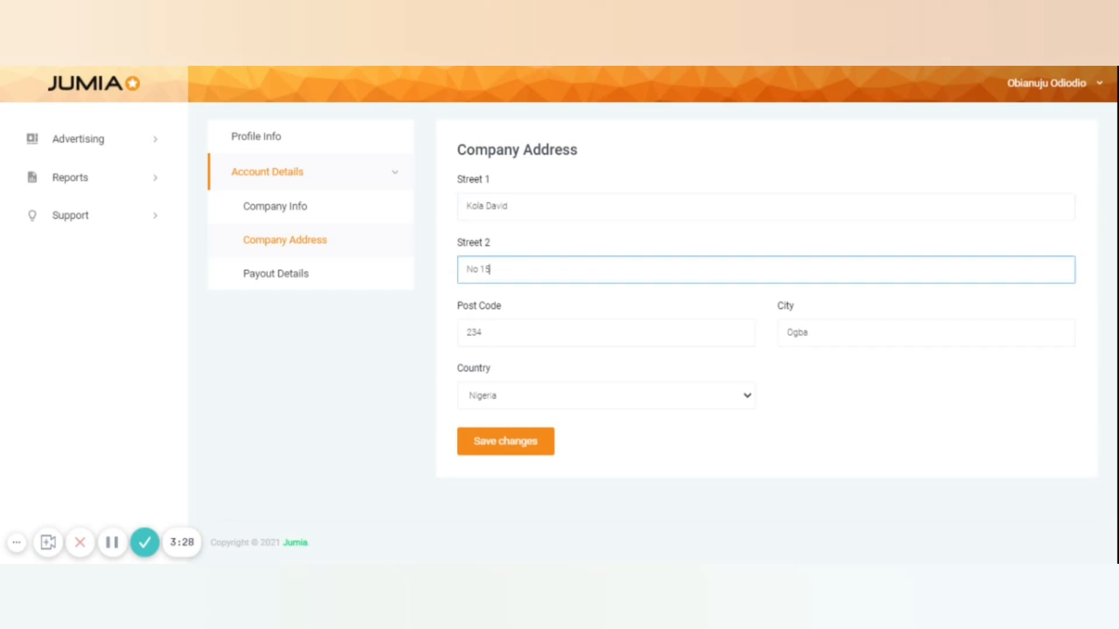
{"action": "left_click", "coordinate": [605, 333]}
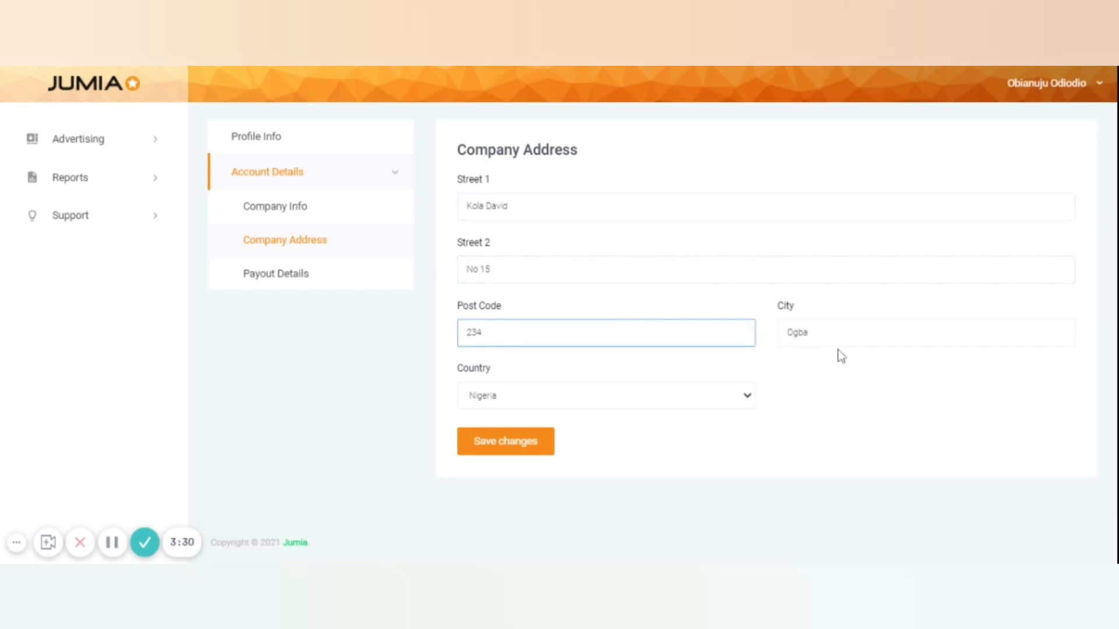
{"action": "left_click", "coordinate": [925, 332]}
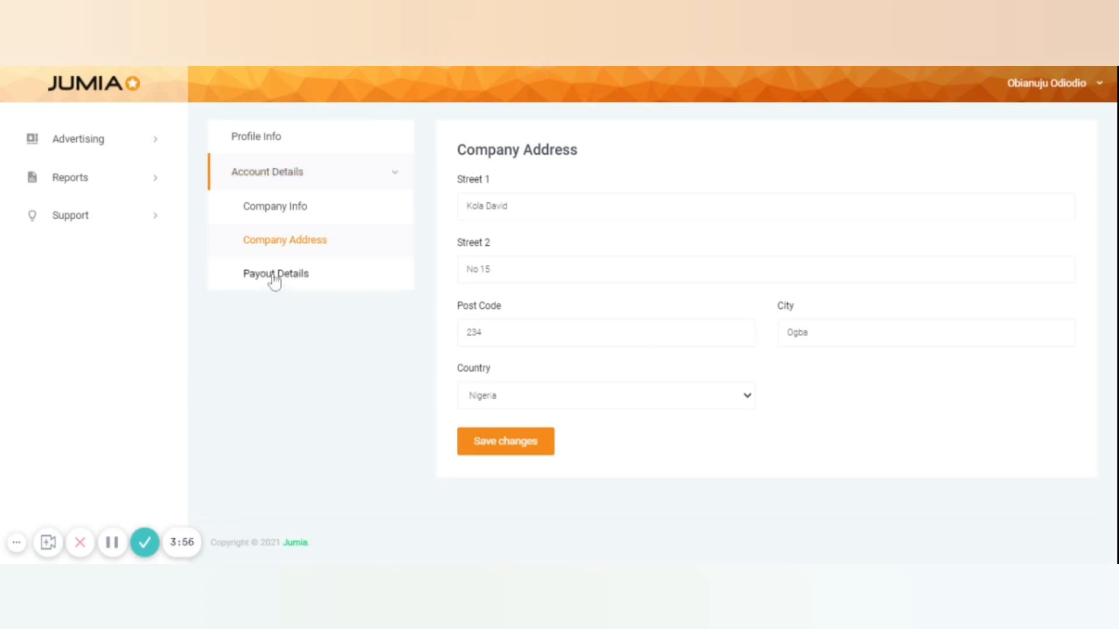
Open Payout Details and check the bank-transfer currency dropdown showing NGN.
{"action": "left_click", "coordinate": [275, 274]}
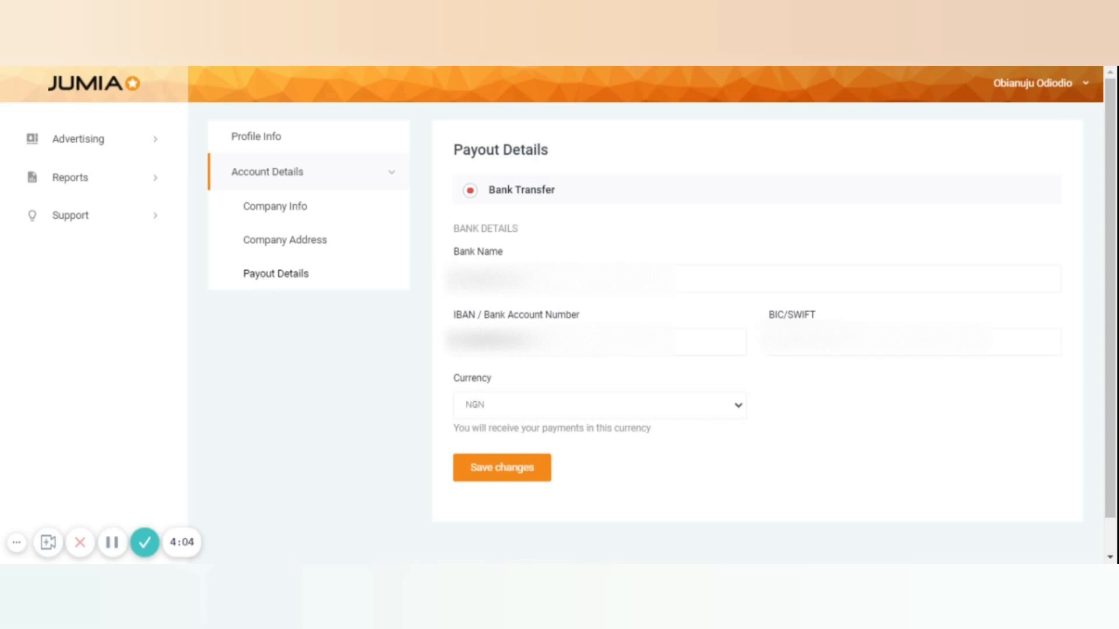
{"action": "left_click", "coordinate": [276, 273]}
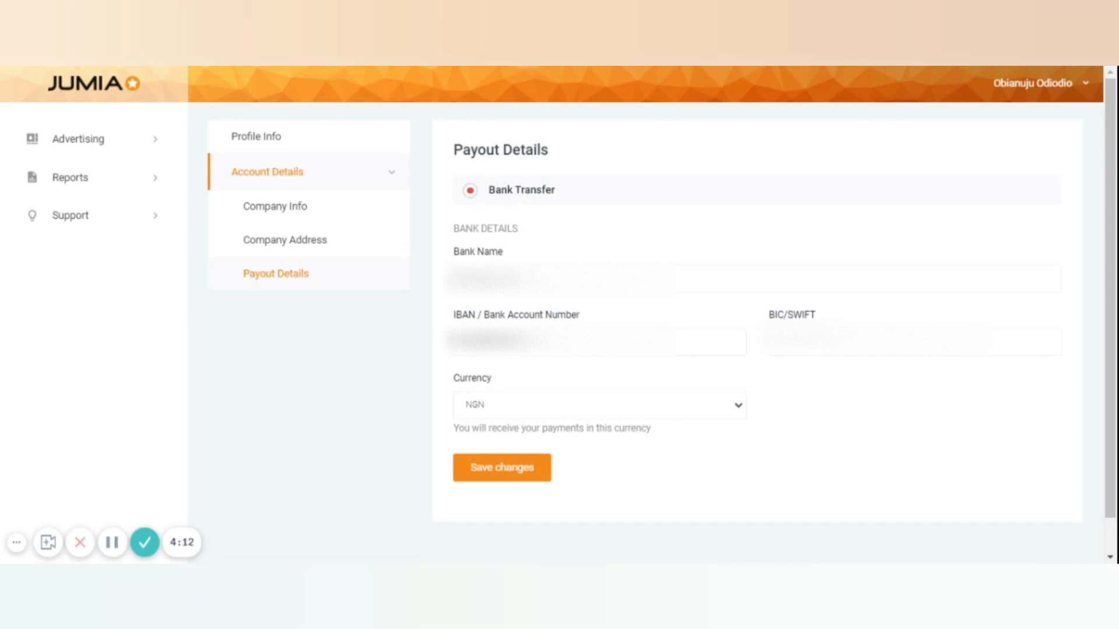
{"action": "mouse_move", "coordinate": [500, 263]}
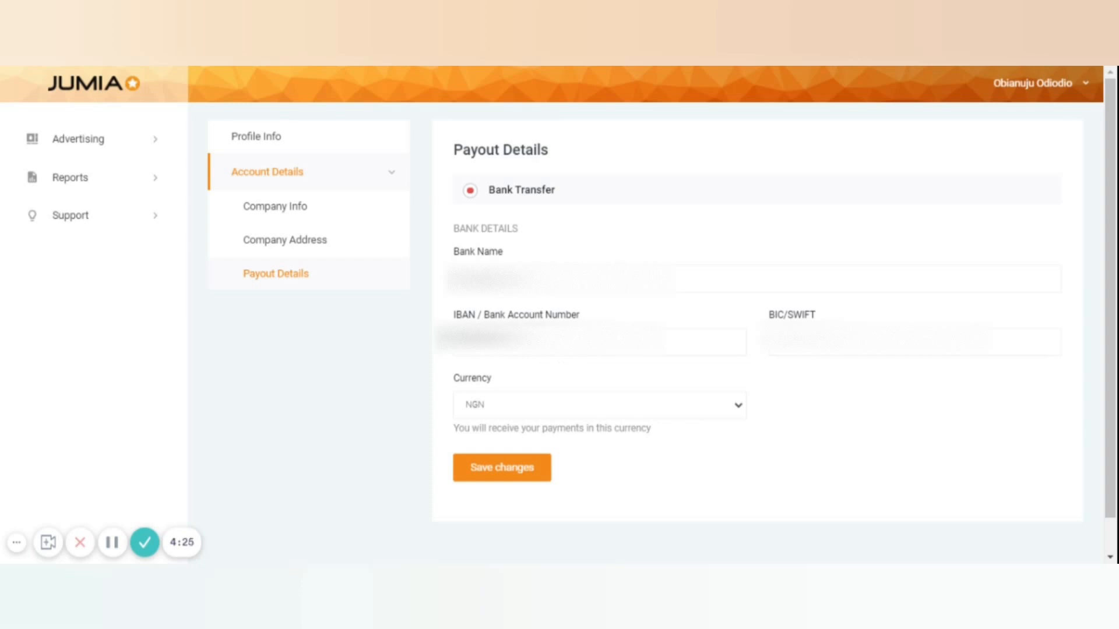
{"action": "mouse_move", "coordinate": [776, 384]}
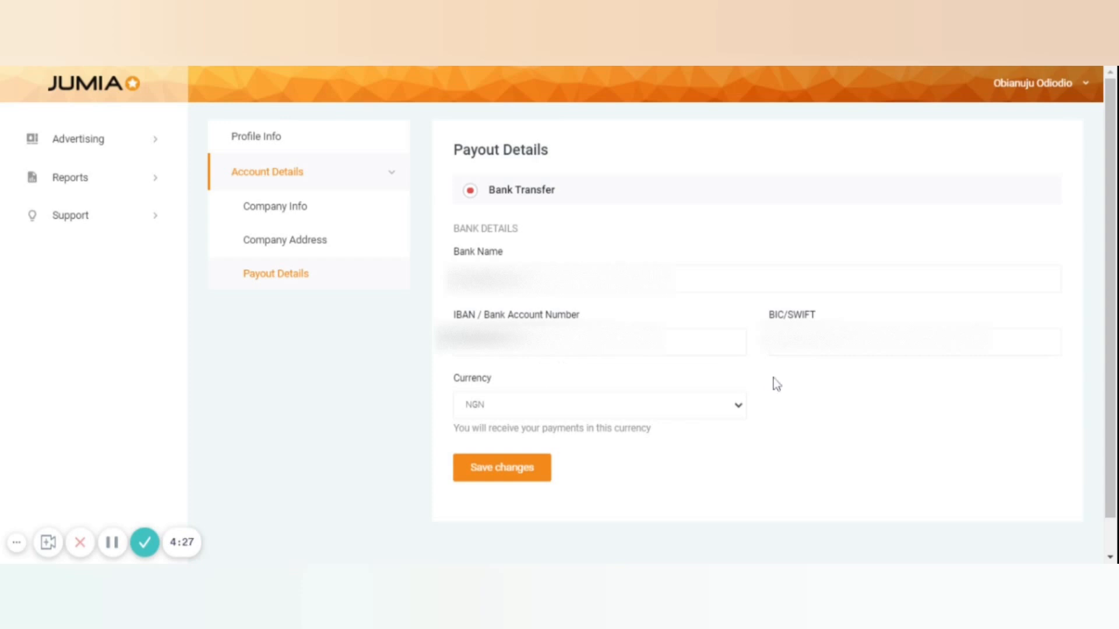
{"action": "mouse_move", "coordinate": [817, 387]}
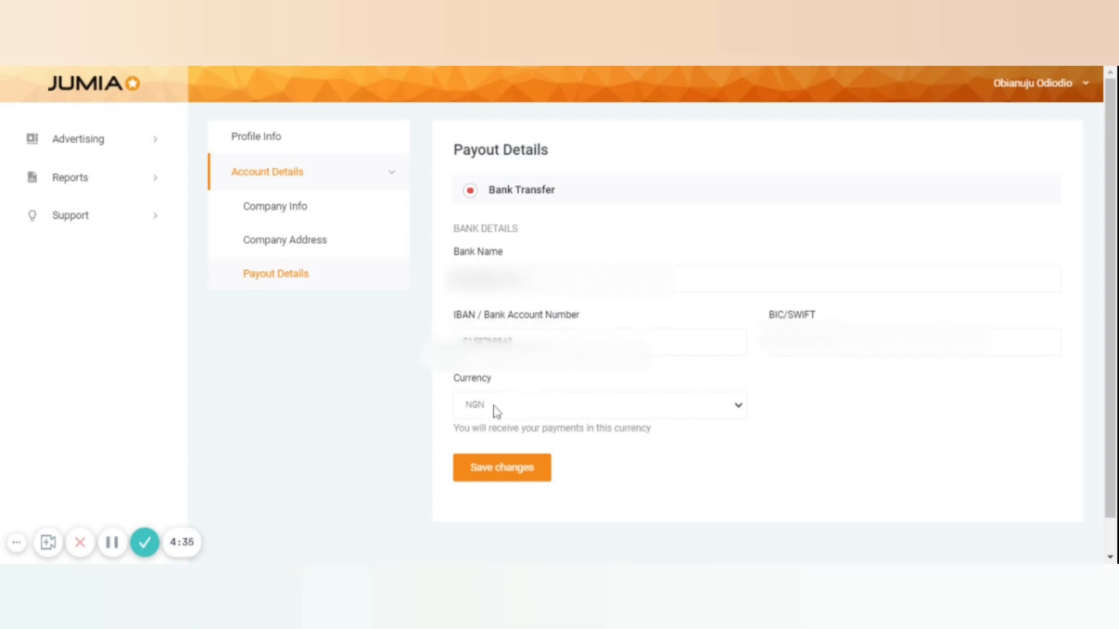
{"action": "left_click", "coordinate": [598, 405]}
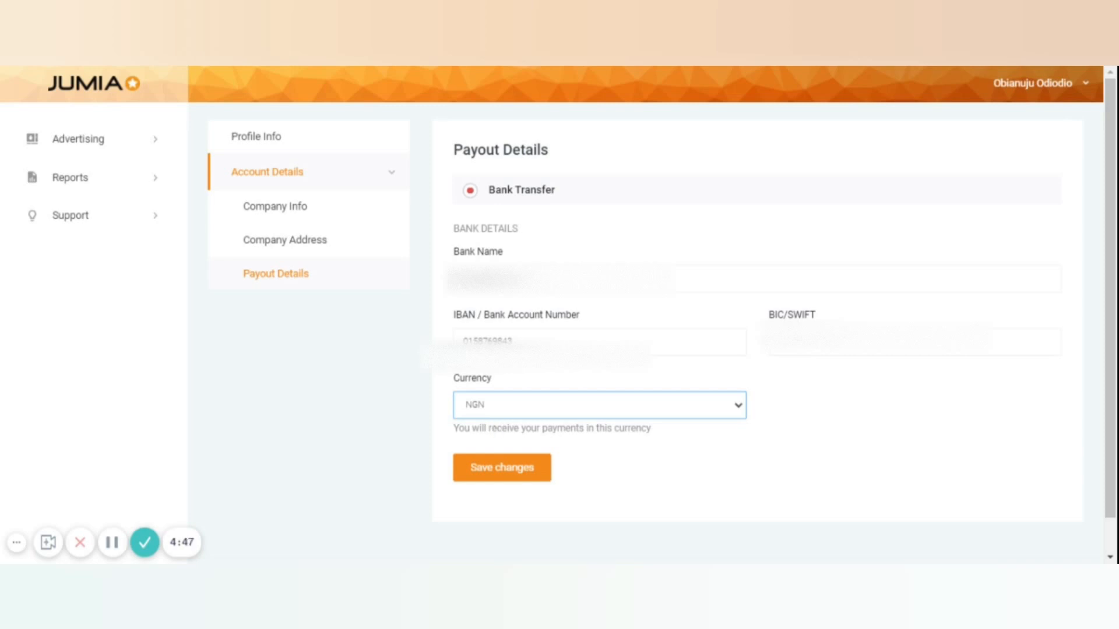
{"action": "mouse_move", "coordinate": [390, 443]}
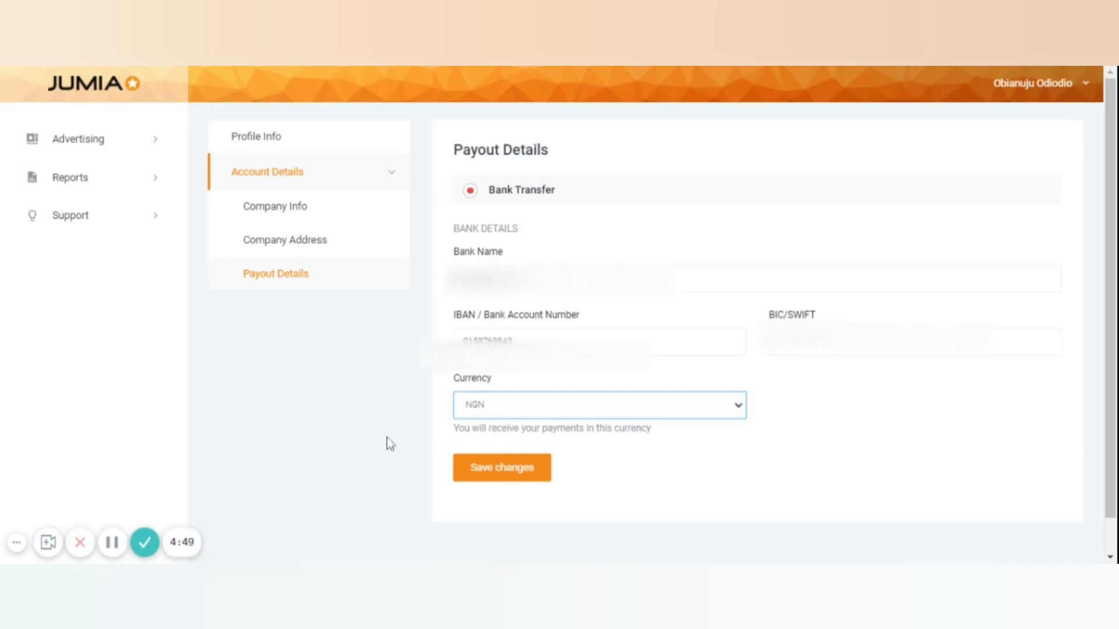